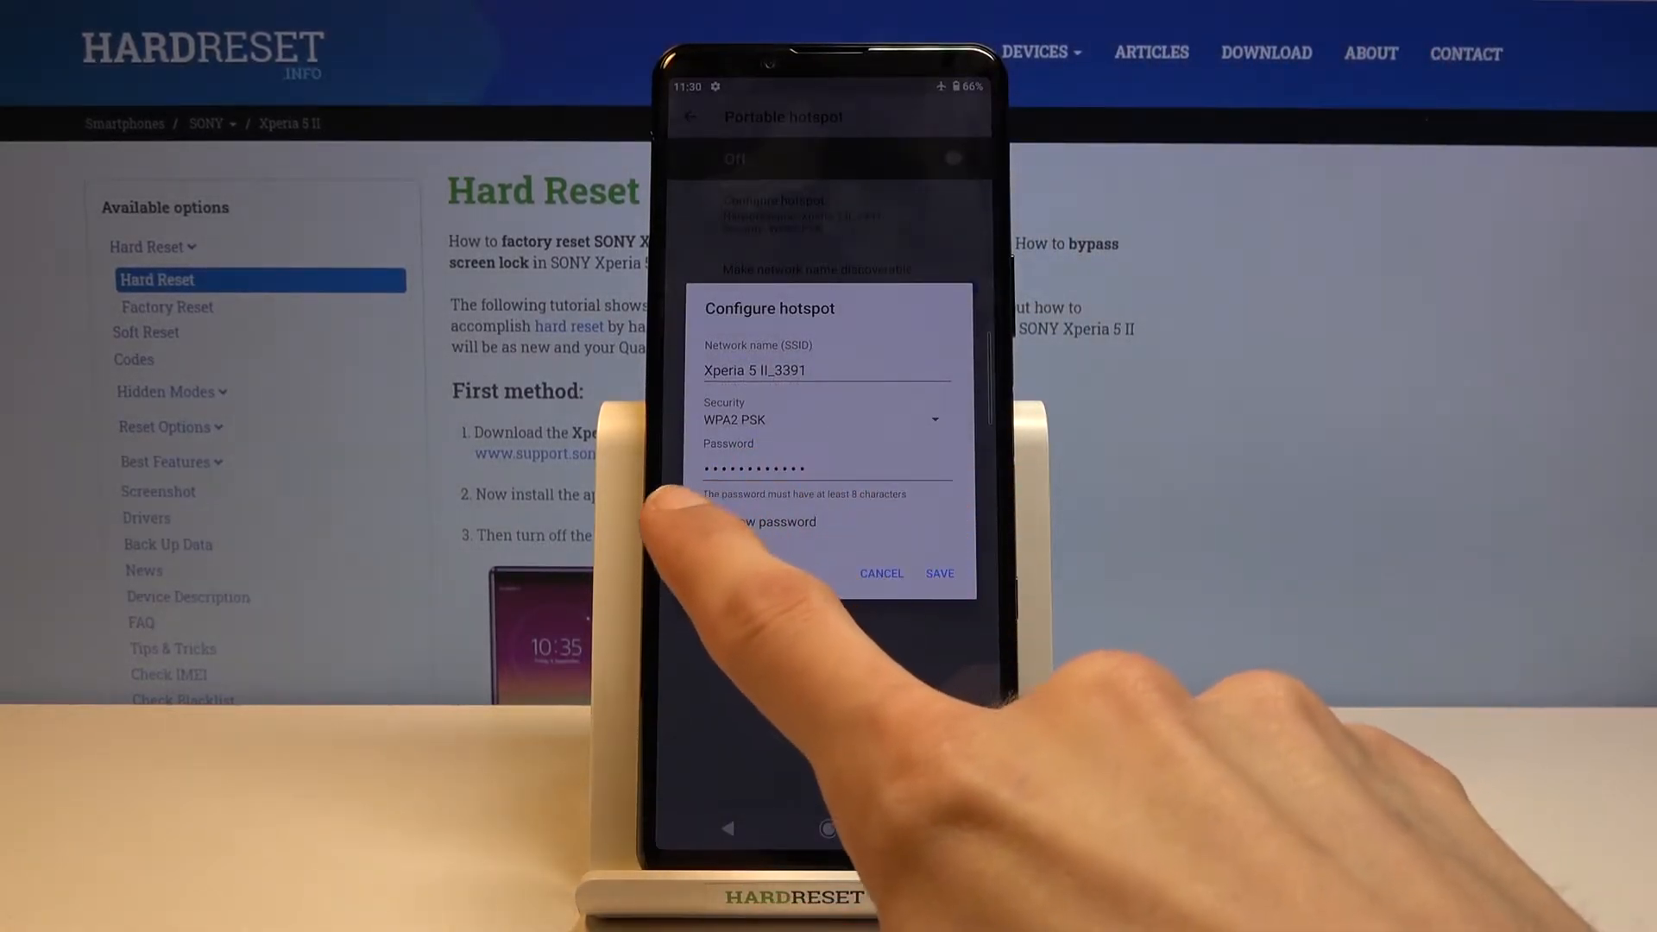
- Show the hotspot password as plain text so it can be replaced
left_click(710, 521)
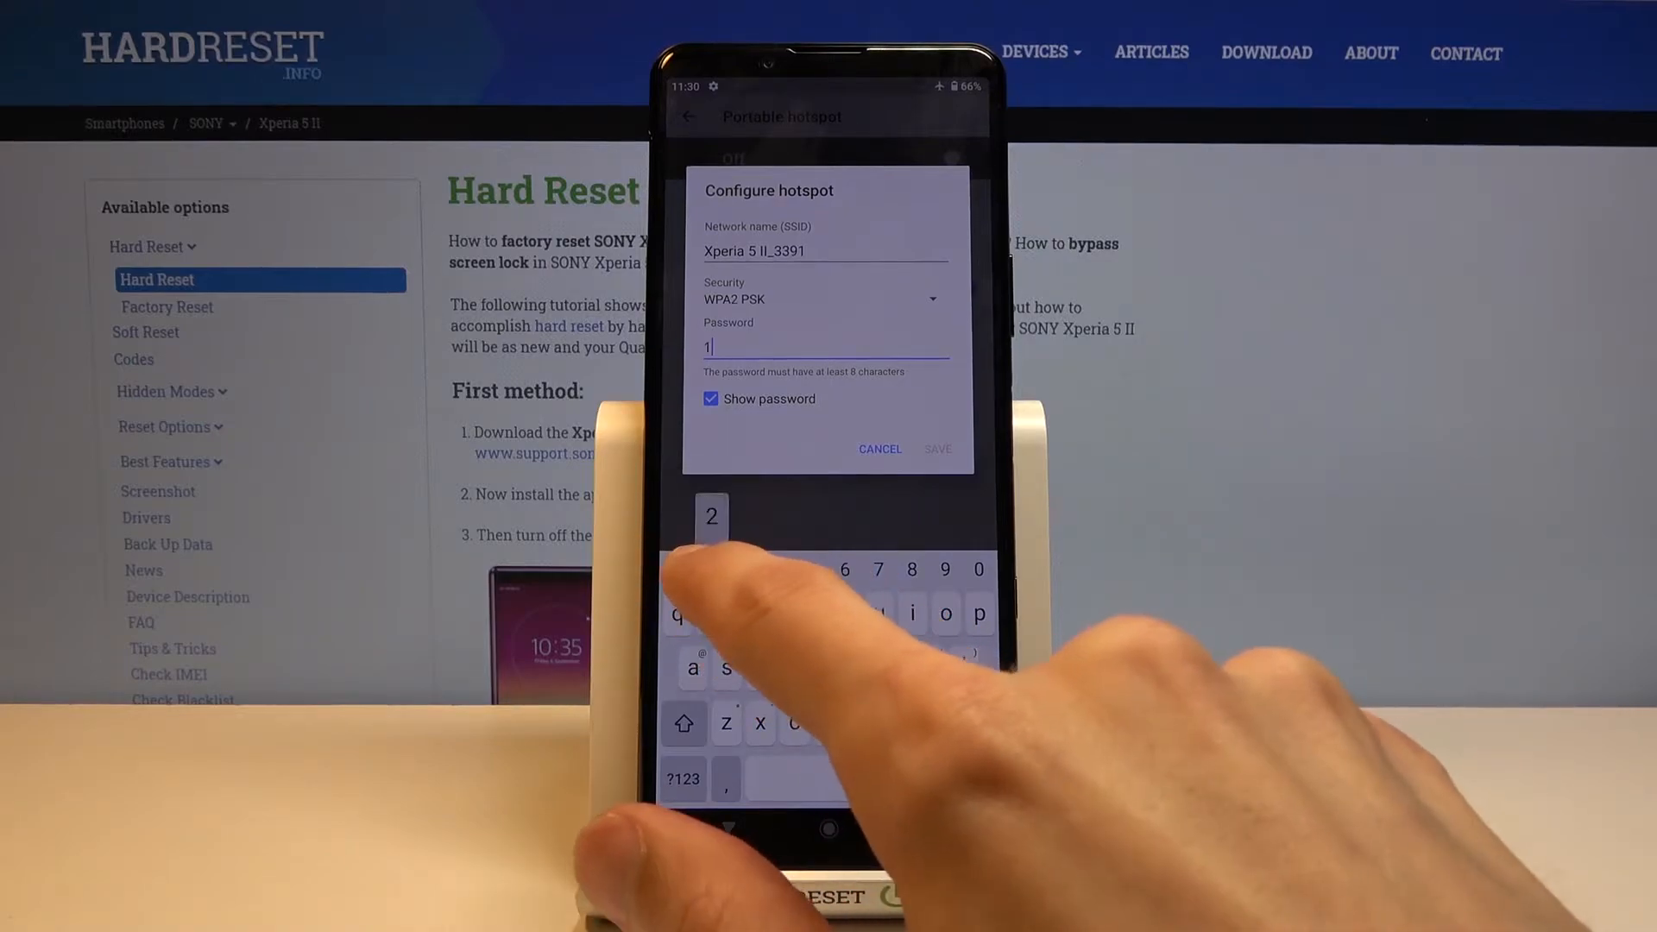
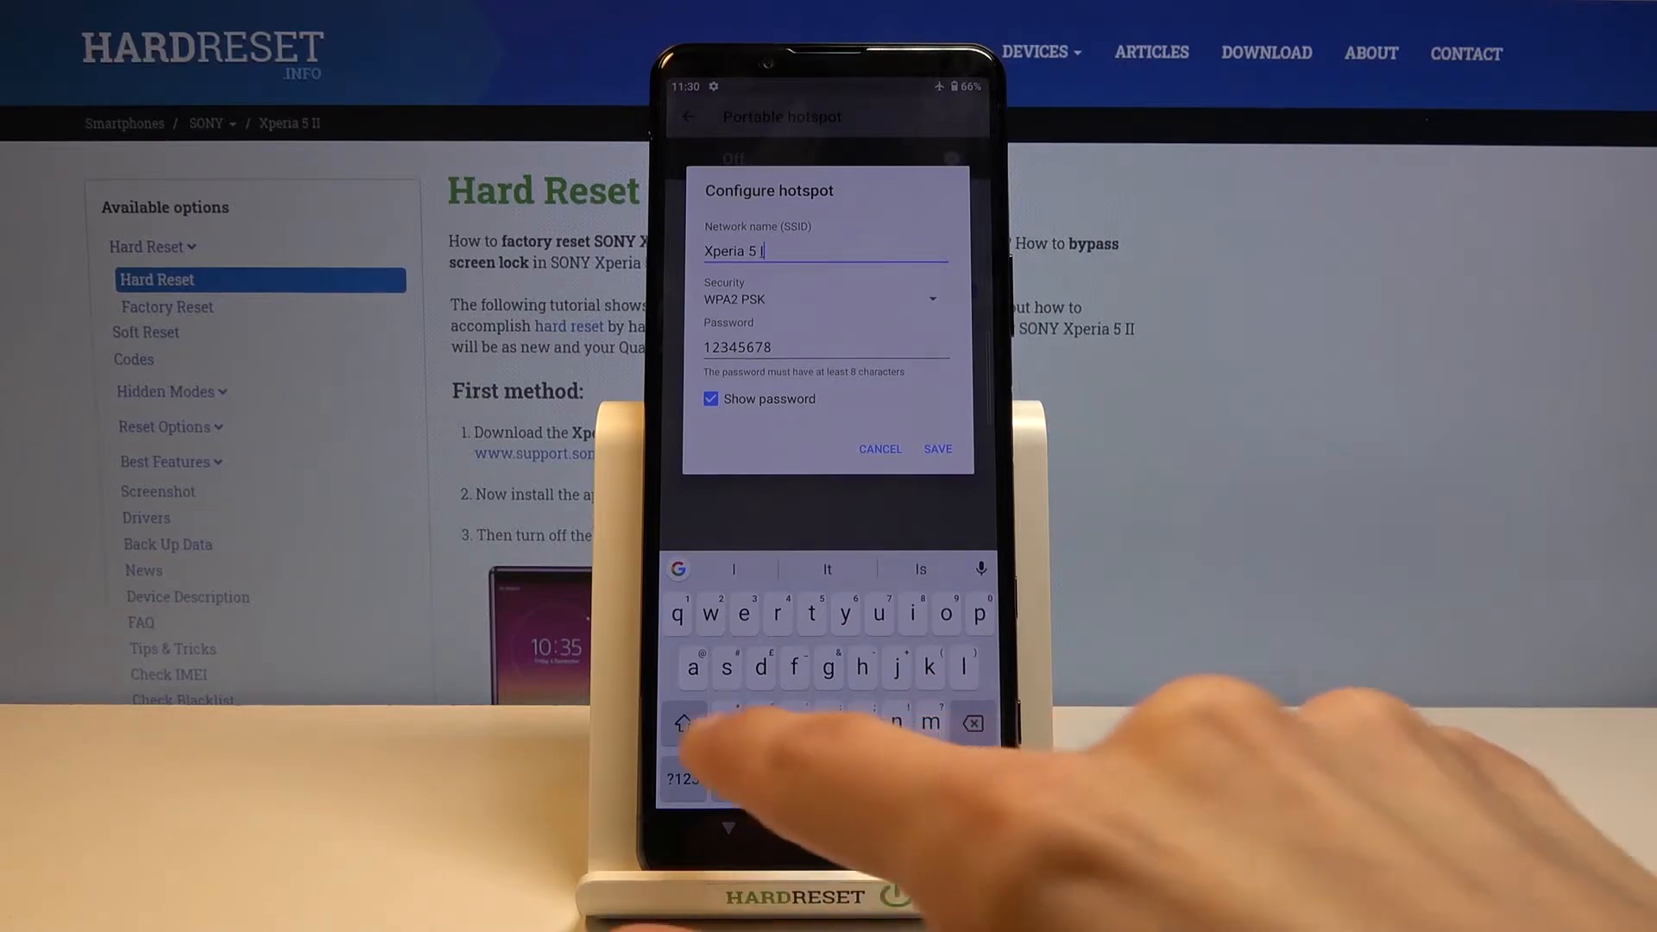
- Name the hotspot Xperia 5 II with WPA2 PSK security
left_click(682, 723)
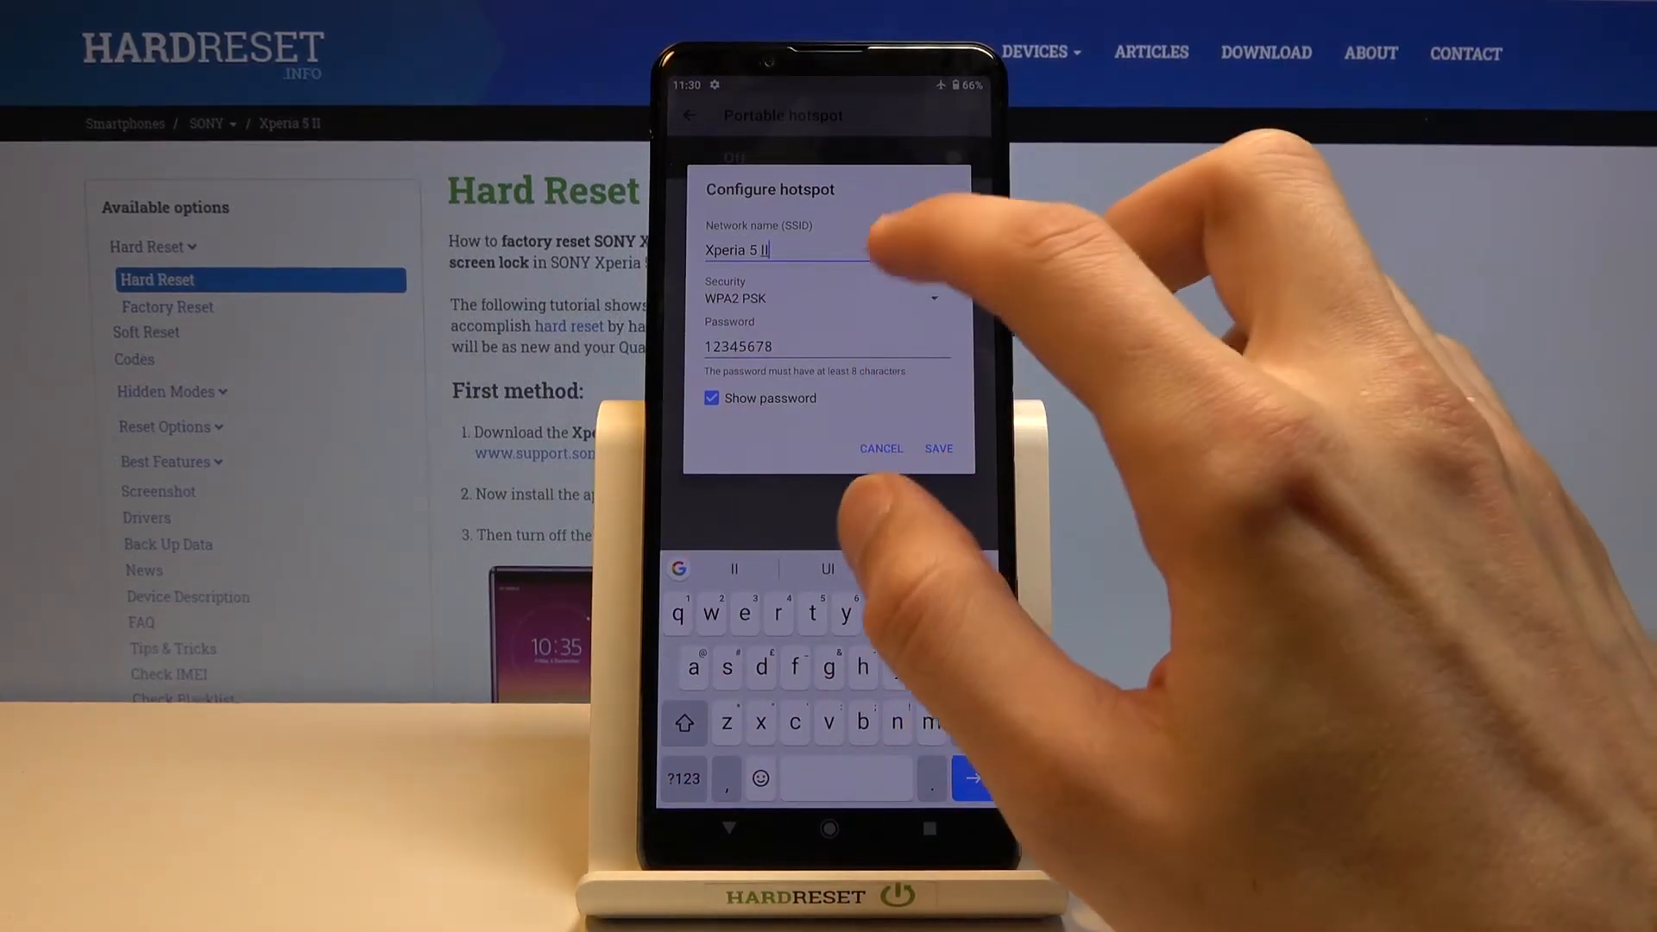
left_click(828, 298)
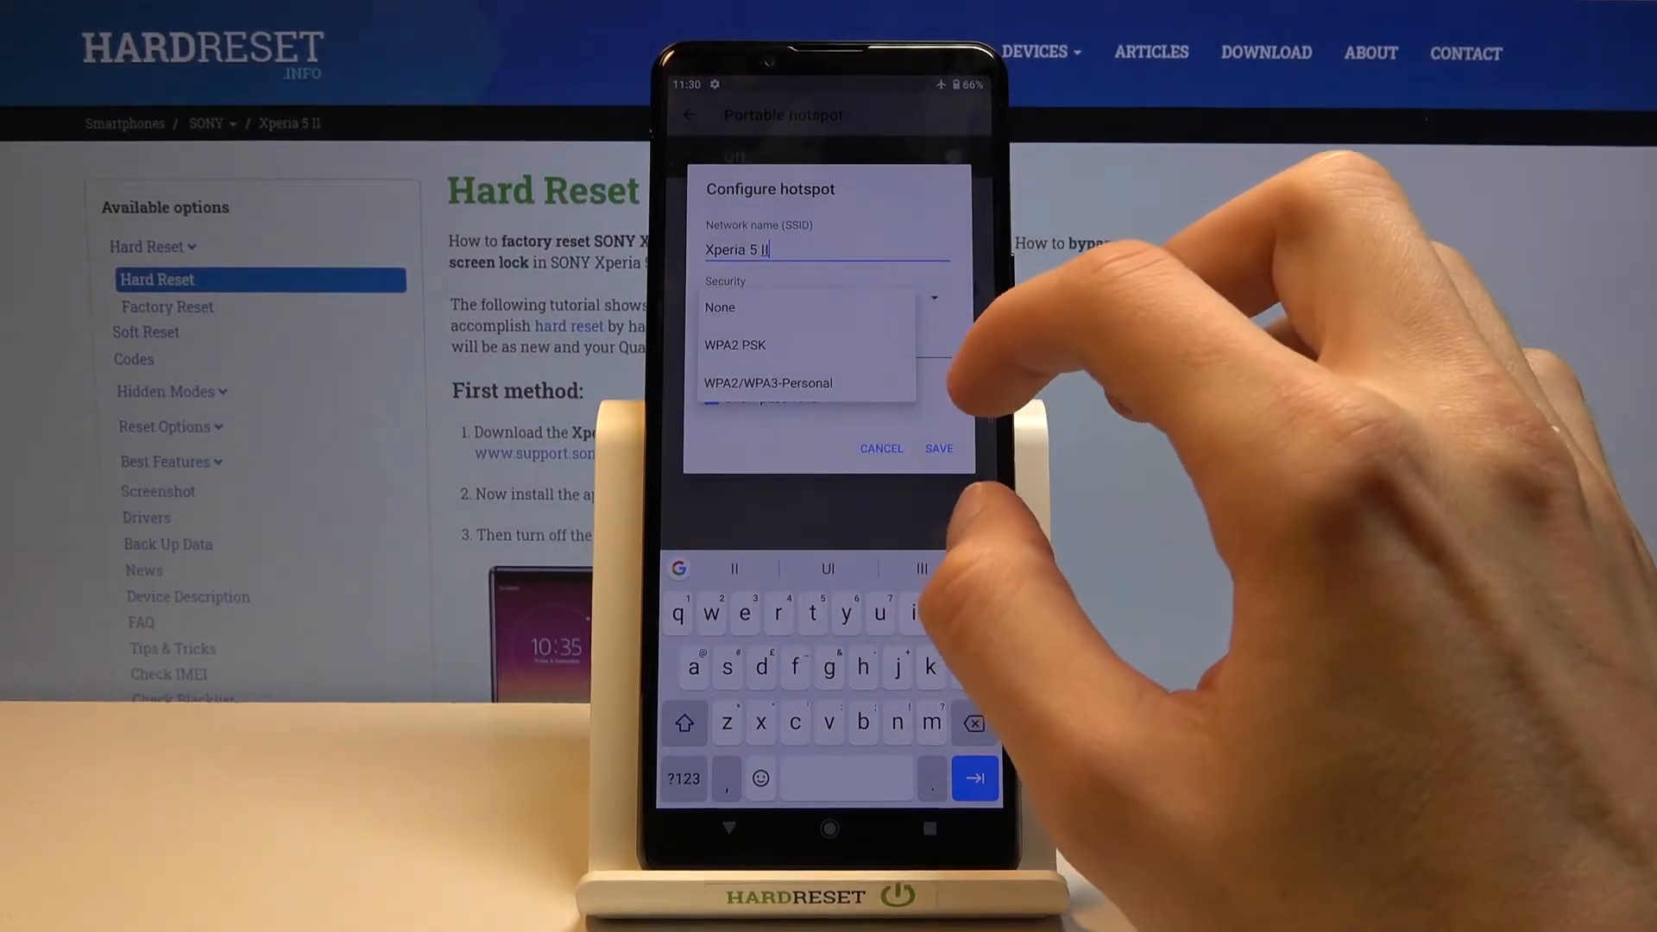
left_click(938, 448)
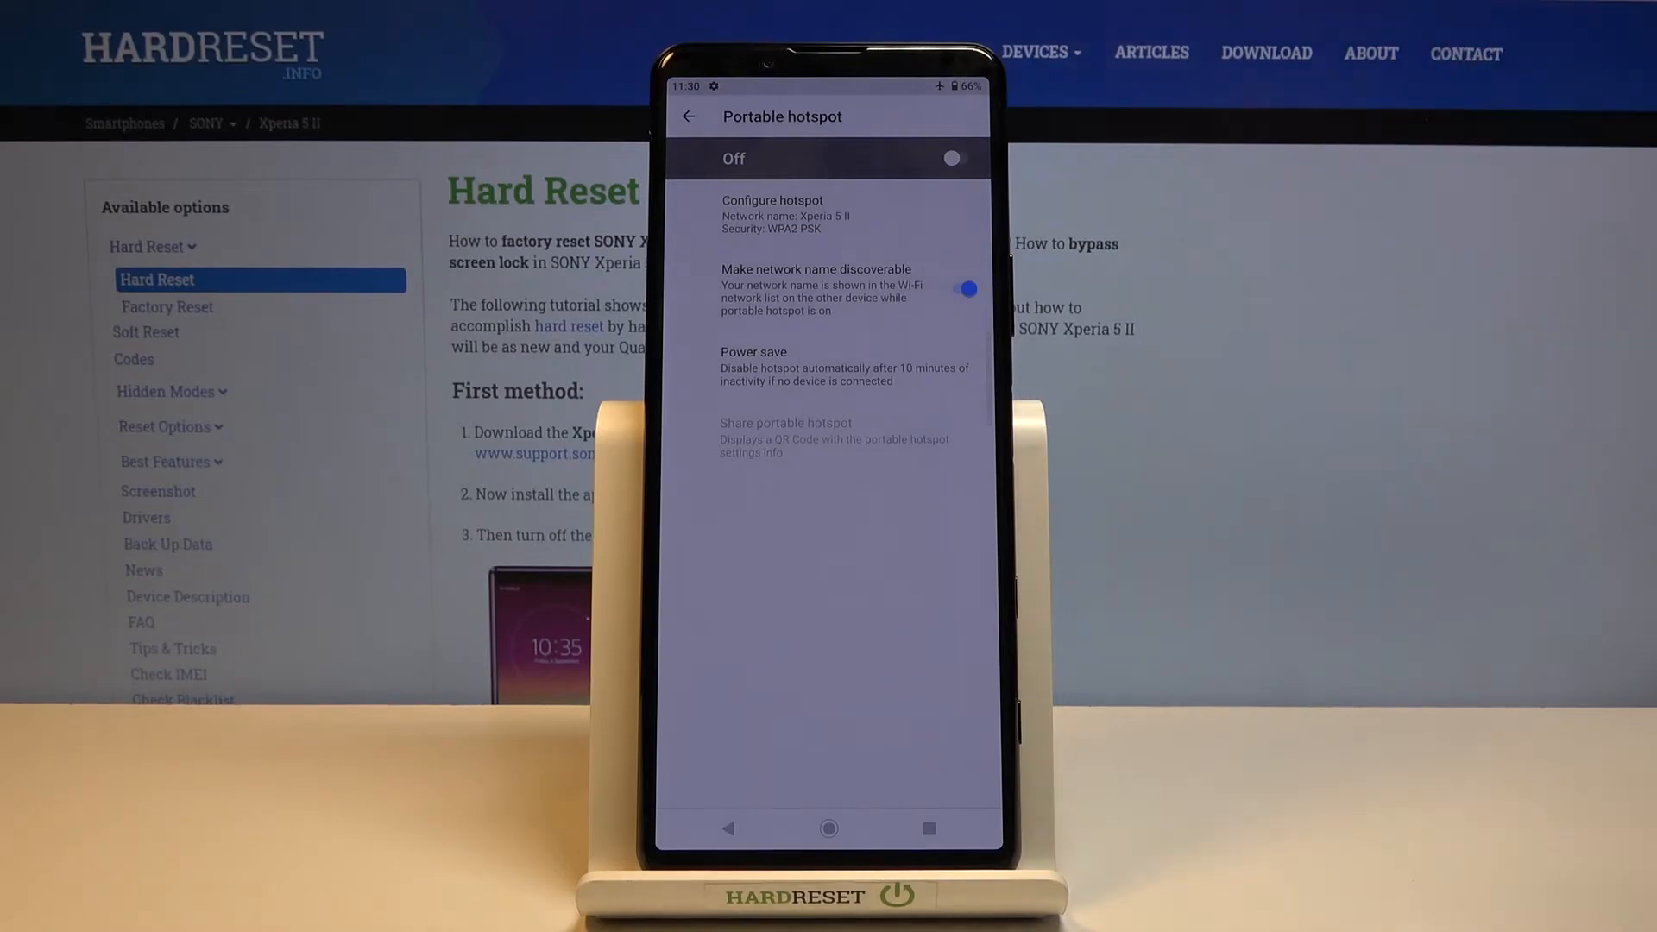
- Turn the portable hotspot on and check its tile in Quick Settings
left_click(949, 159)
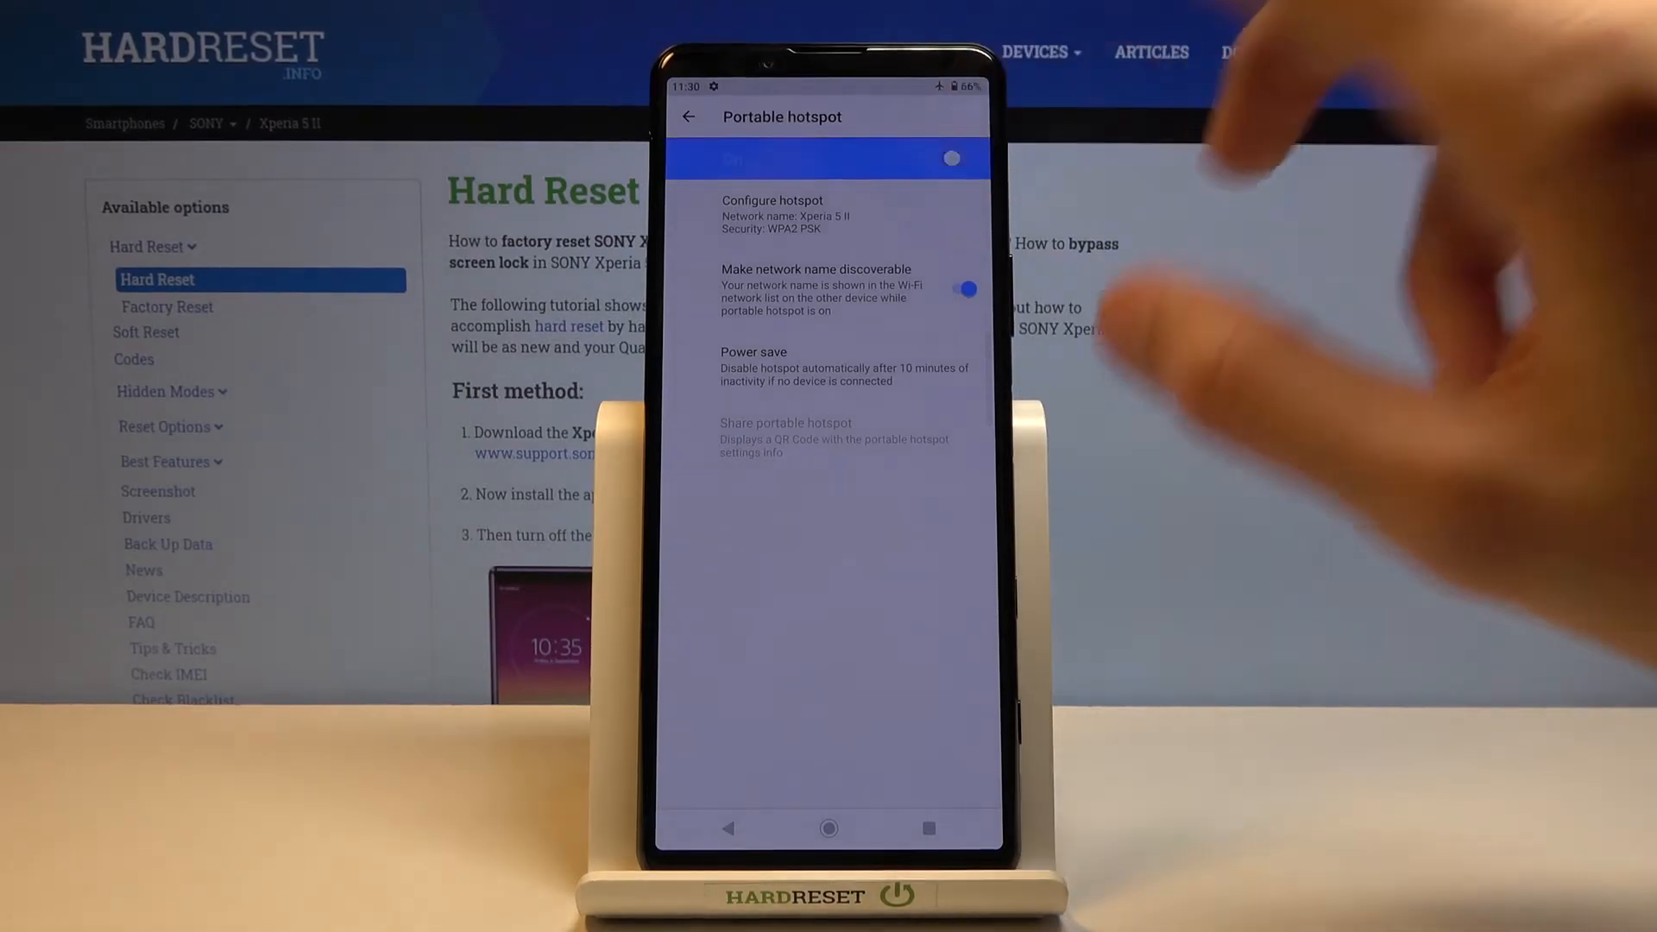
left_click(950, 159)
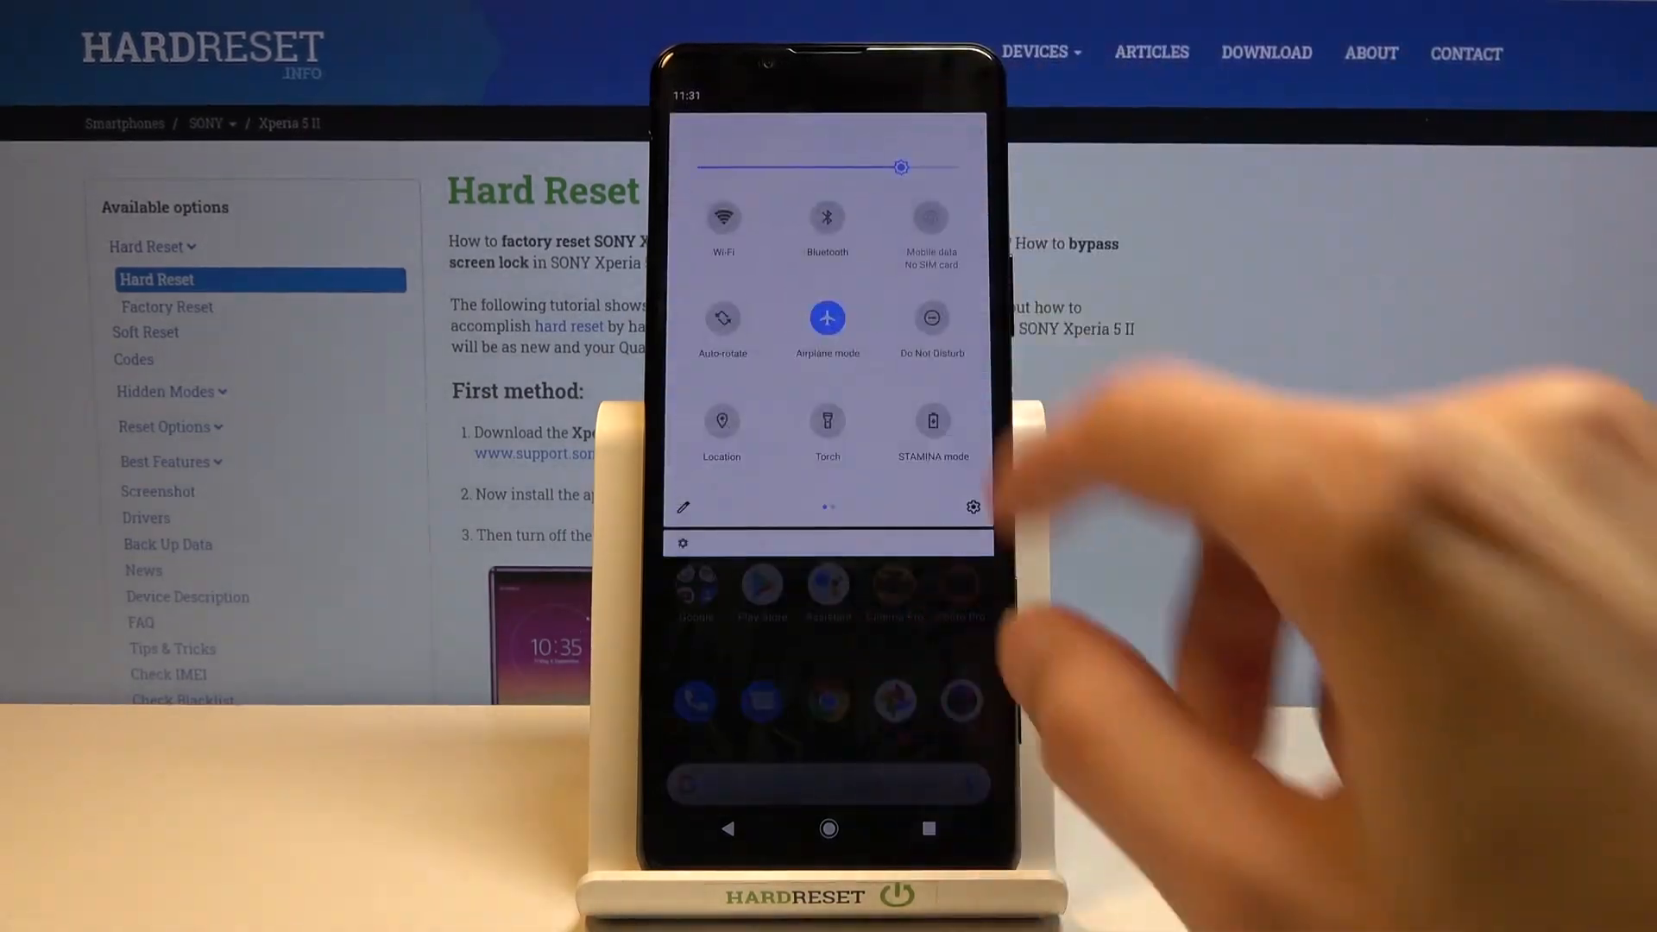
scroll("left", 3)
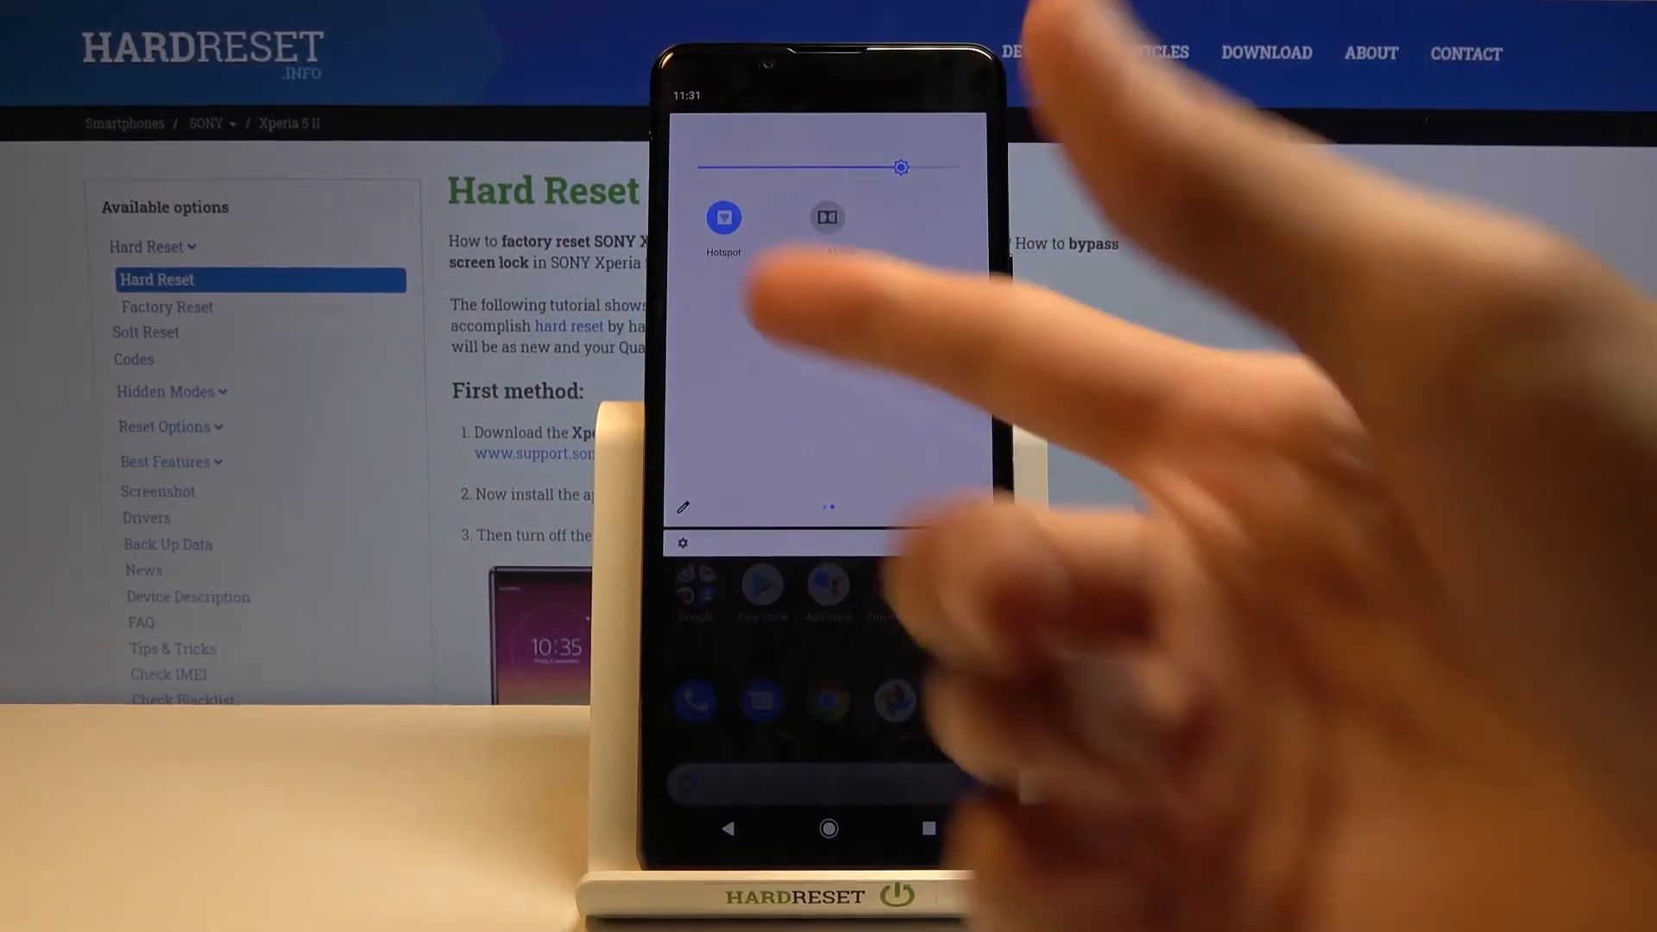